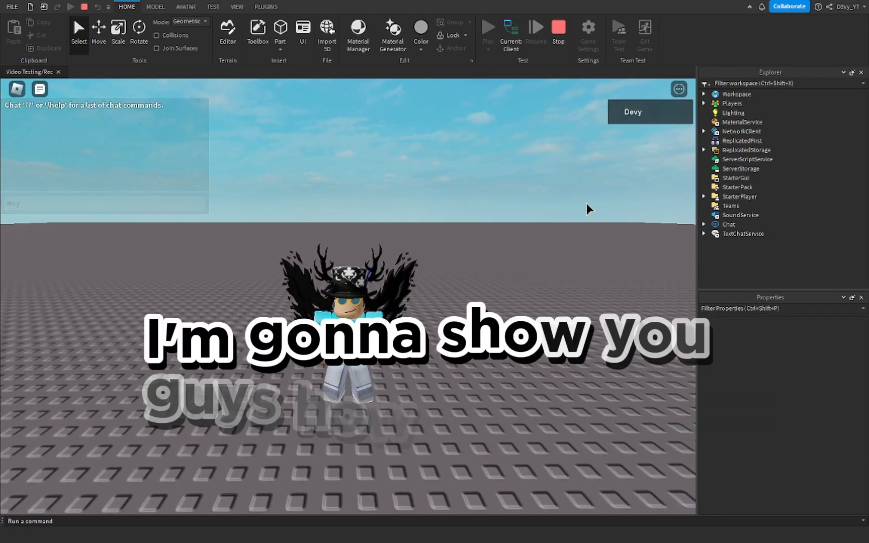
Send a chat message from the chat bar in the running test game.
left_click(99, 203)
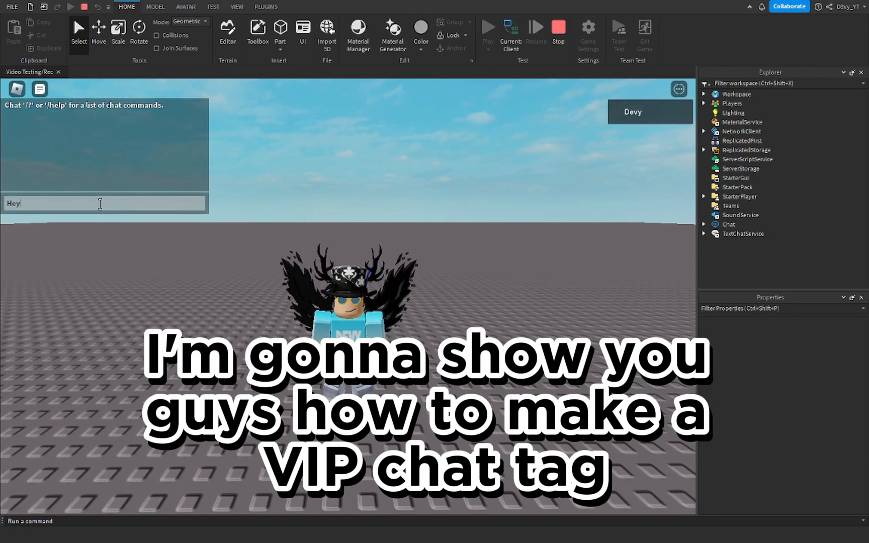
key("Return")
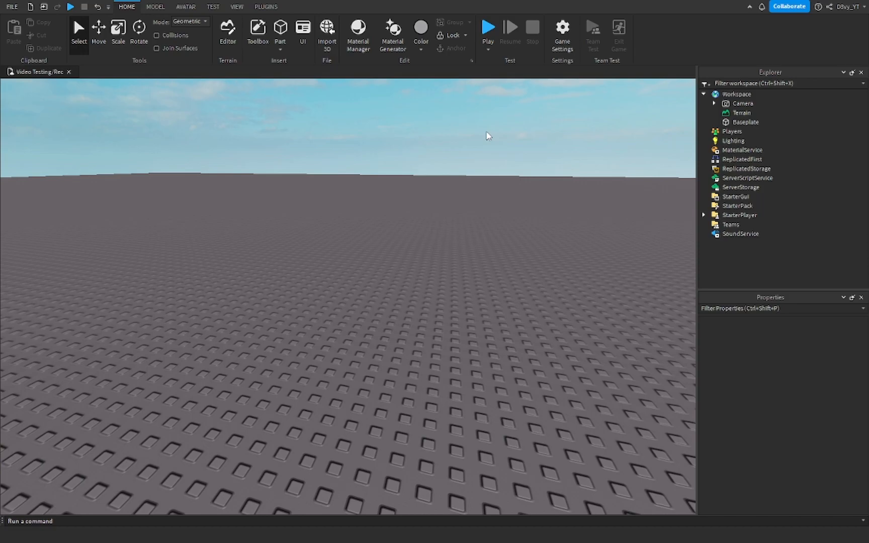
mouse_move(414, 210)
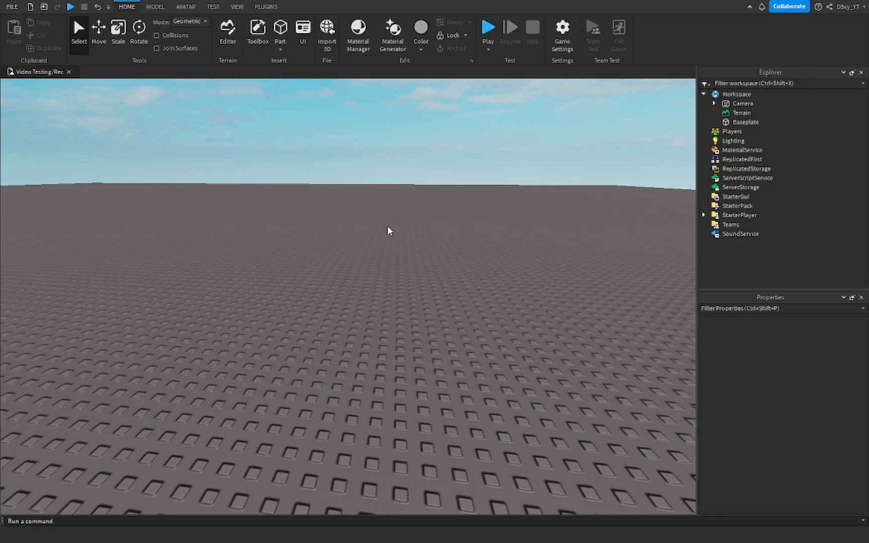
mouse_move(722, 104)
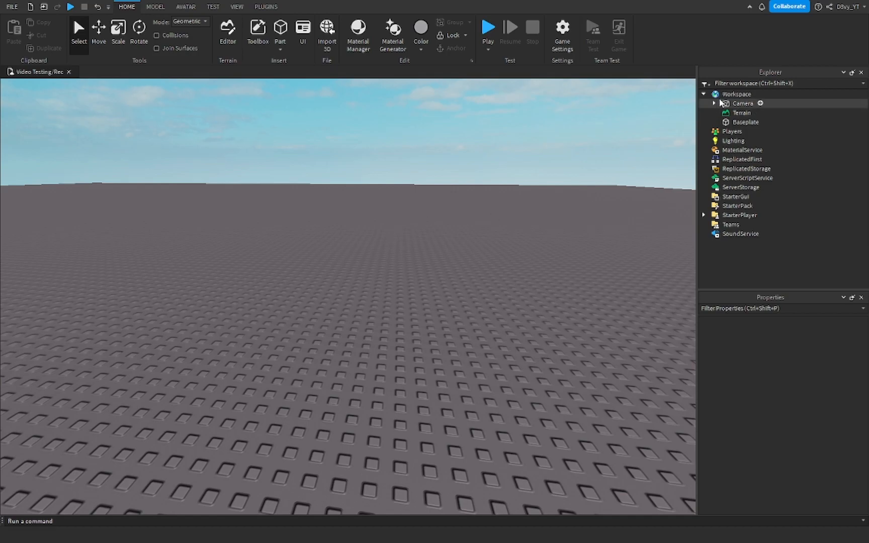
Insert a new Script object under Workspace from the Explorer's add menu.
left_click(737, 93)
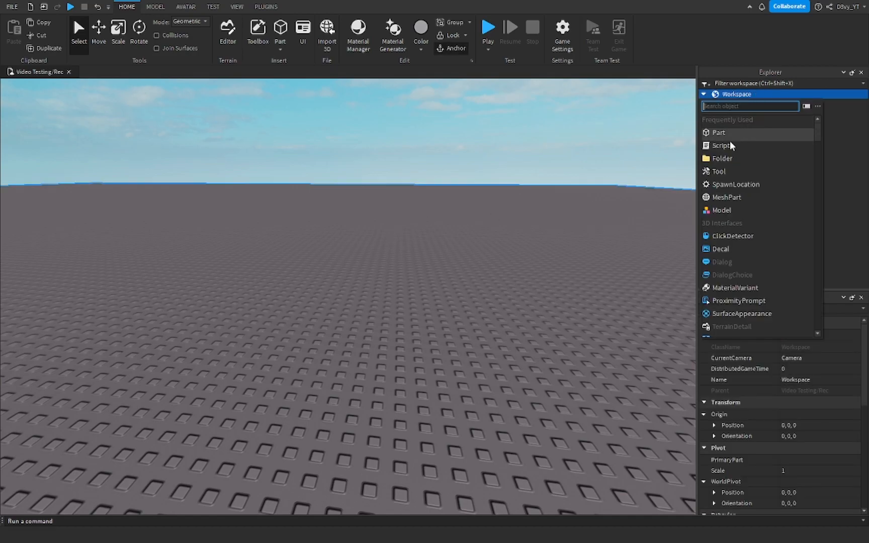
left_click(722, 146)
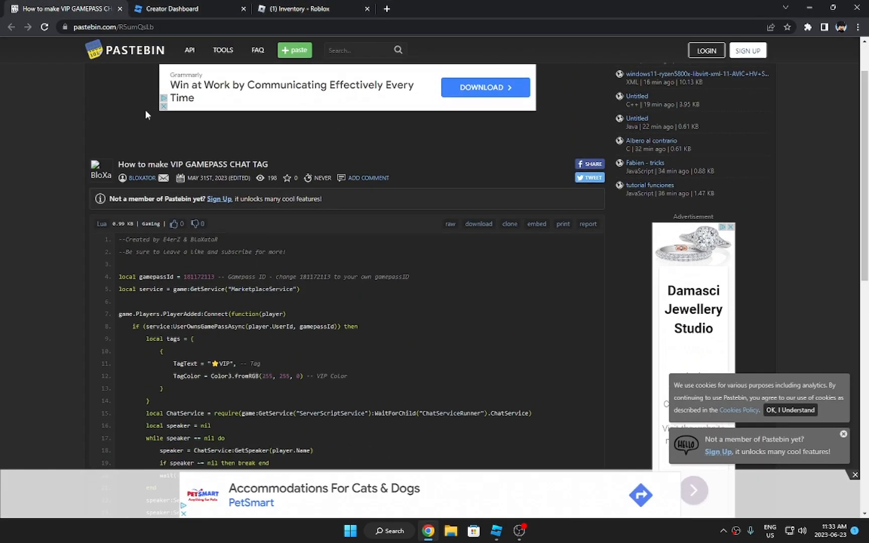
Scroll to the VIP gamepass chat tag paste and copy its code.
scroll("down", 3)
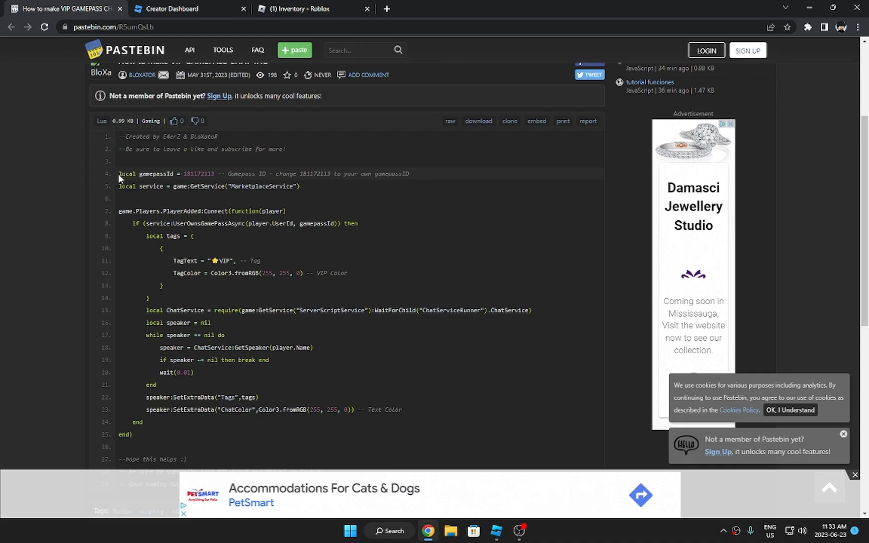
mouse_move(118, 161)
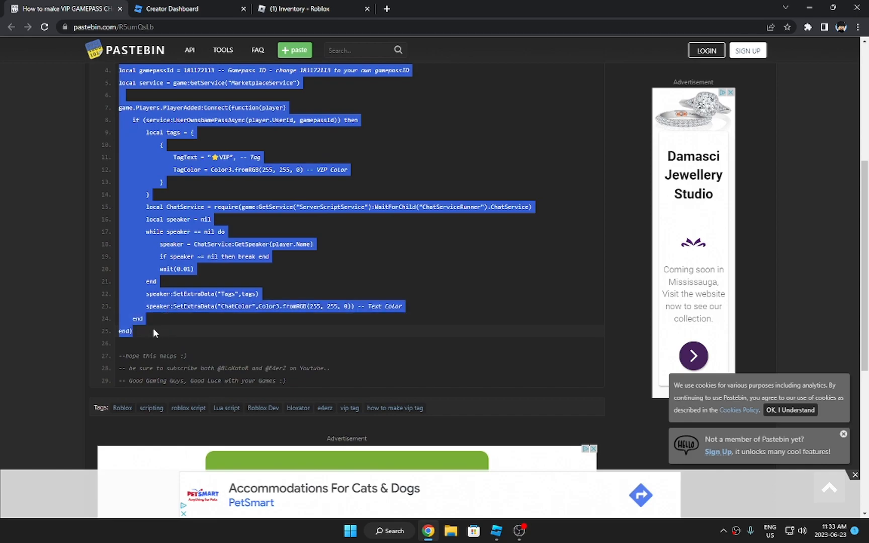
mouse_move(191, 246)
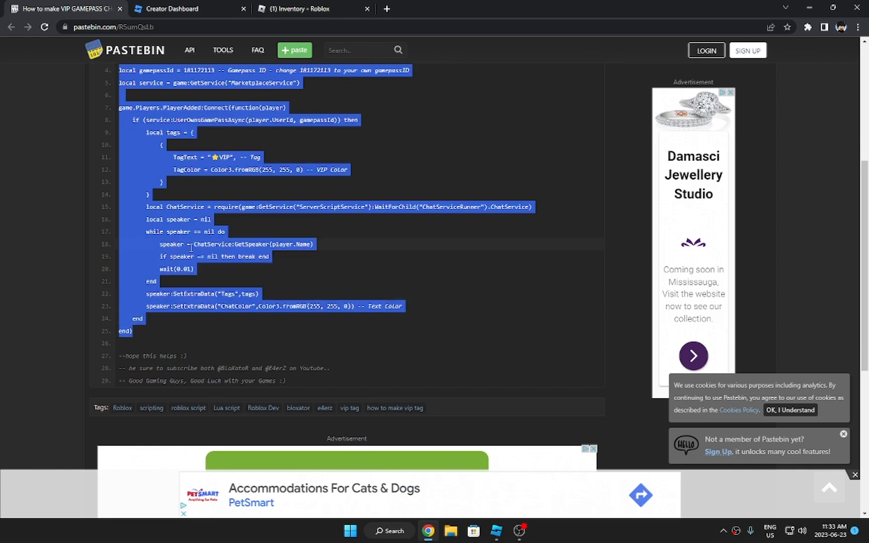
left_click(495, 531)
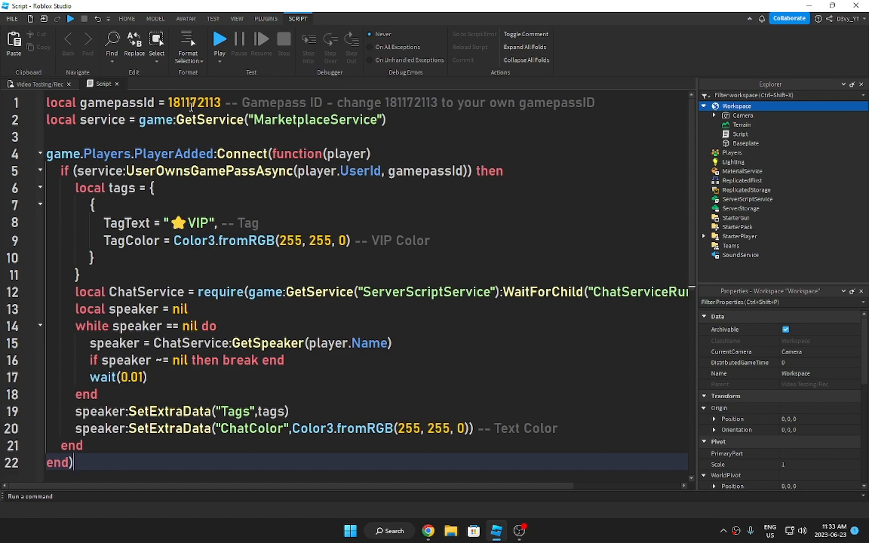
Return from the pasted script to the place's 3D edit view.
left_click(38, 83)
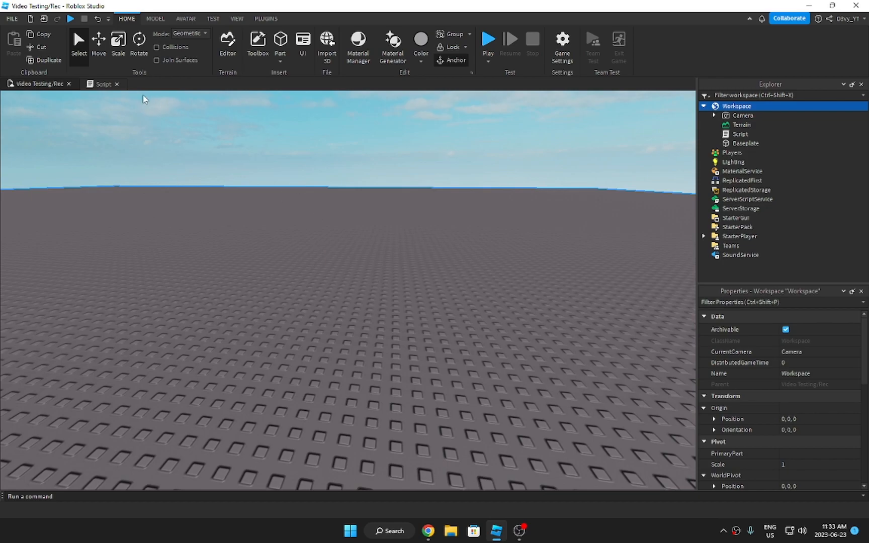
mouse_move(493, 490)
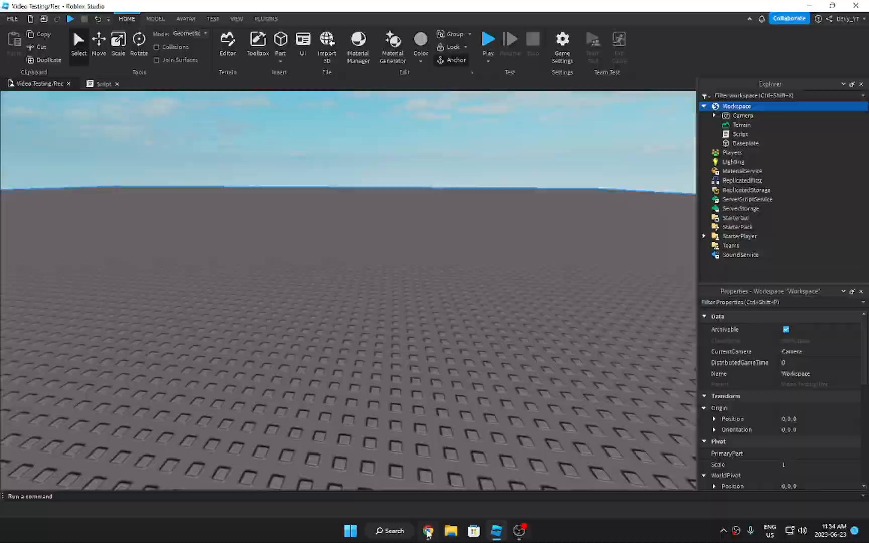
Switch to the browser's Creator Dashboard tab listing the account's experiences.
left_click(429, 531)
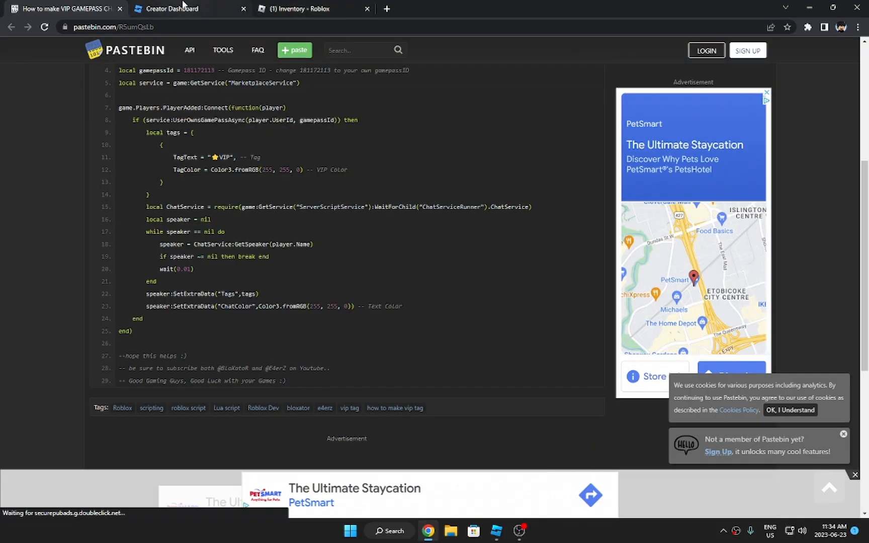
left_click(189, 8)
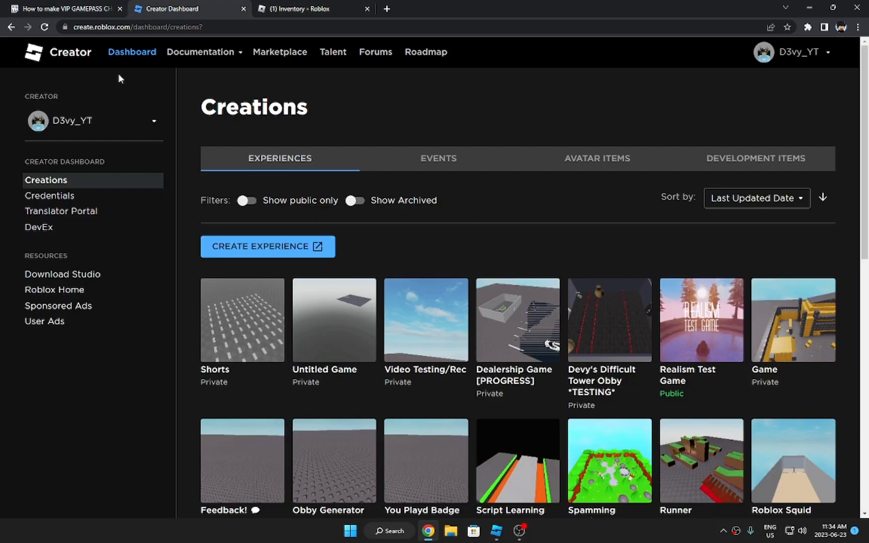
mouse_move(394, 72)
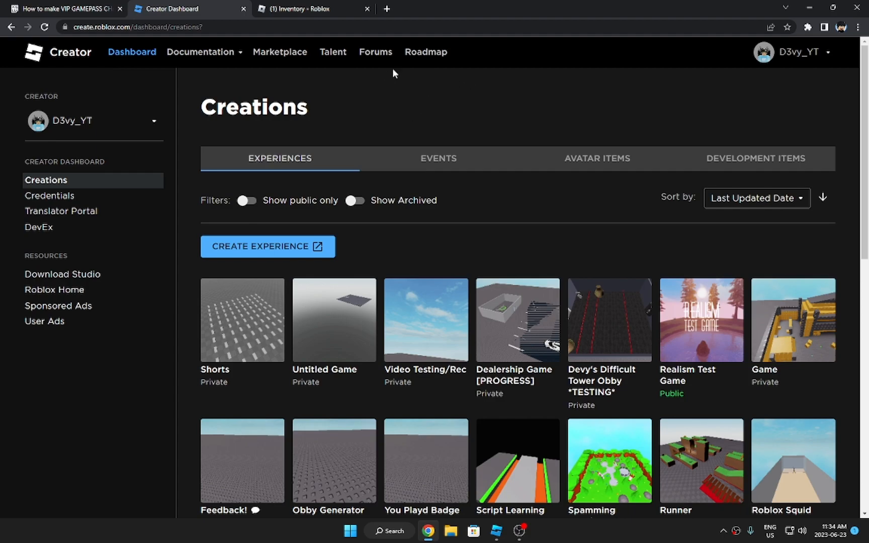
mouse_move(220, 137)
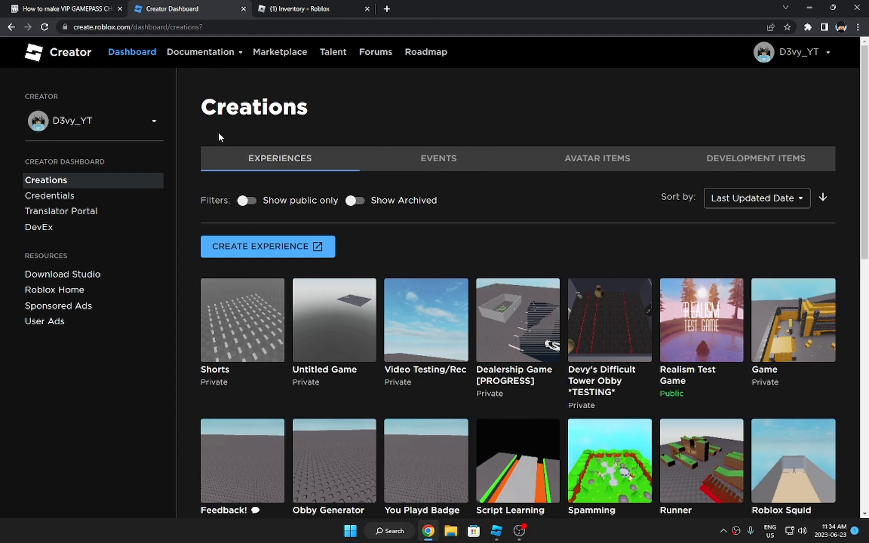
mouse_move(467, 383)
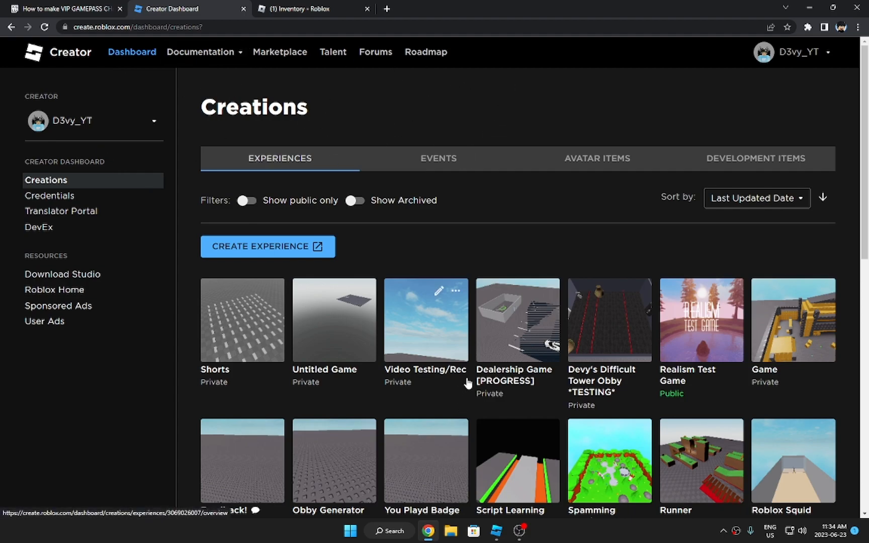
mouse_move(314, 271)
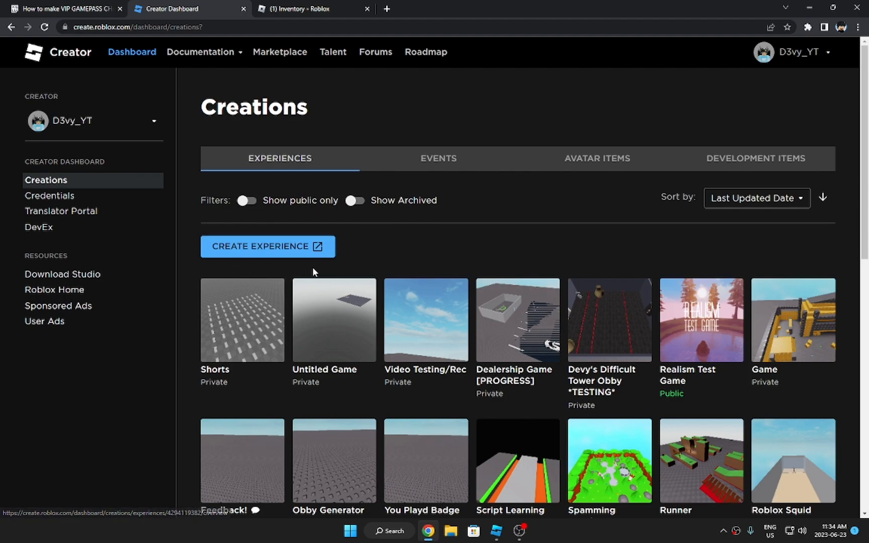
mouse_move(392, 343)
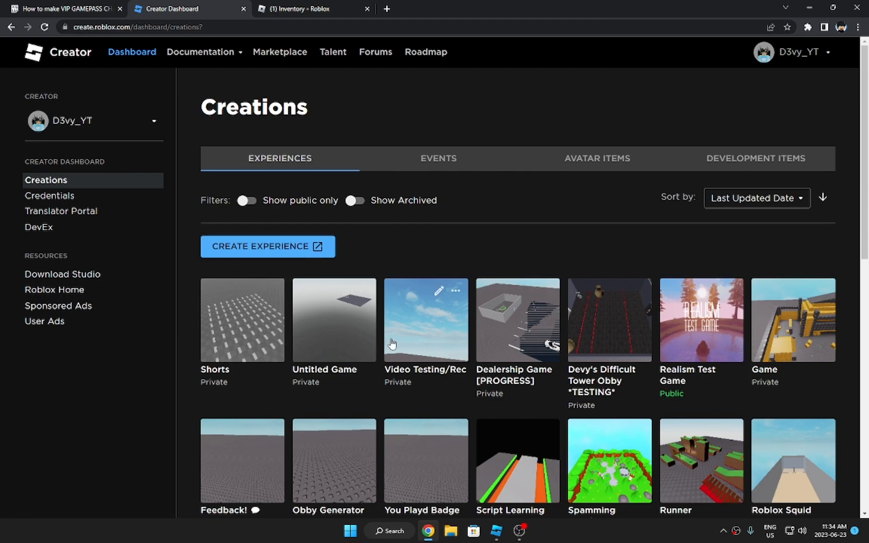
mouse_move(424, 316)
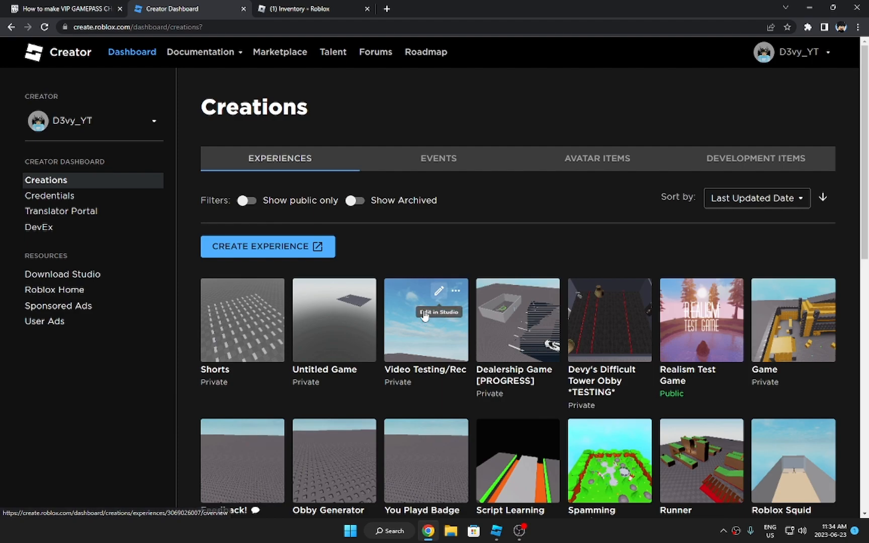
Open Video Testing/Rec's Passes list and bring up the empty Create a Pass form.
left_click(425, 320)
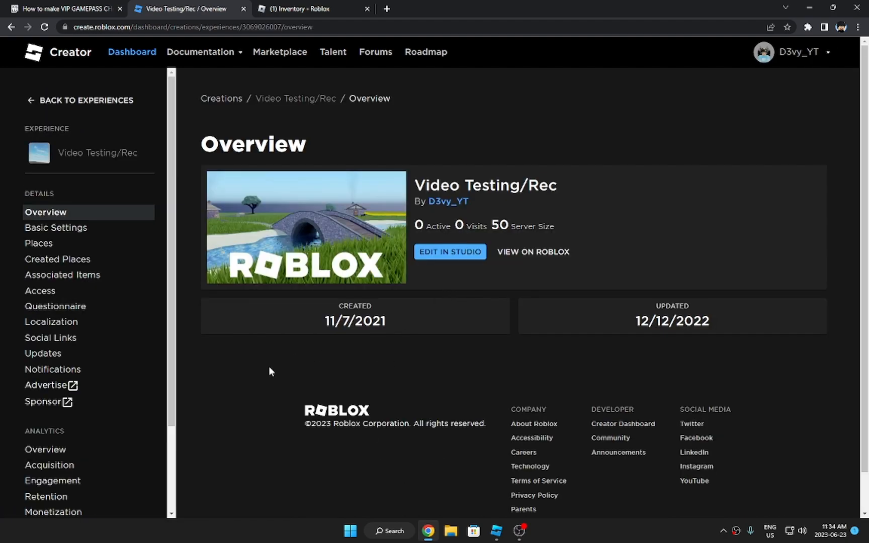
mouse_move(109, 207)
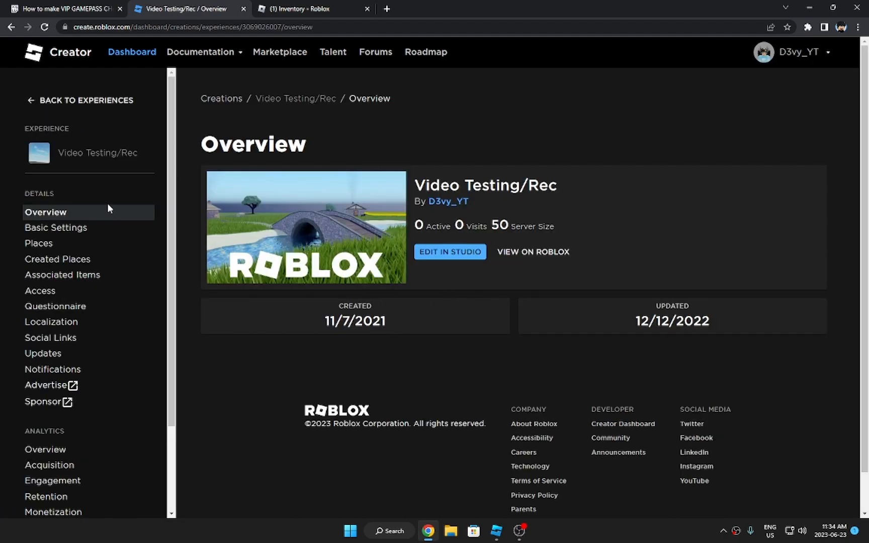
scroll("down", 3)
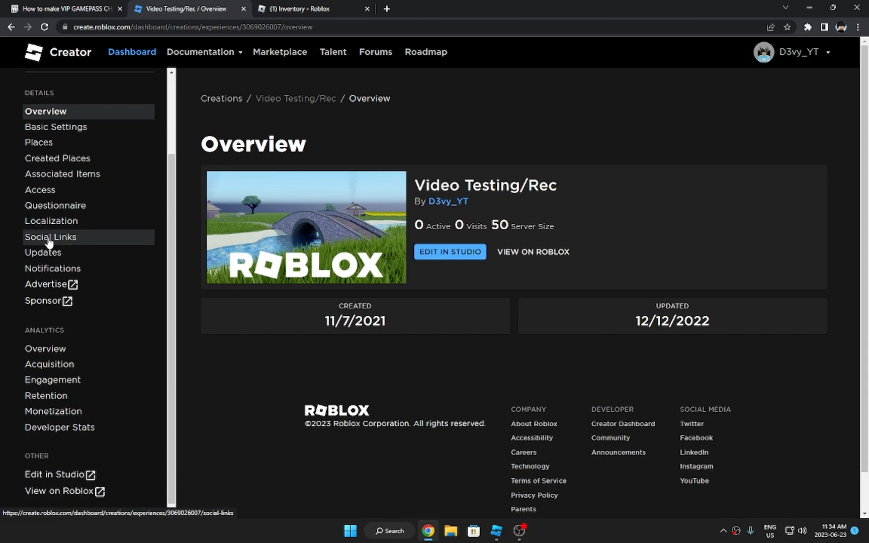
left_click(62, 174)
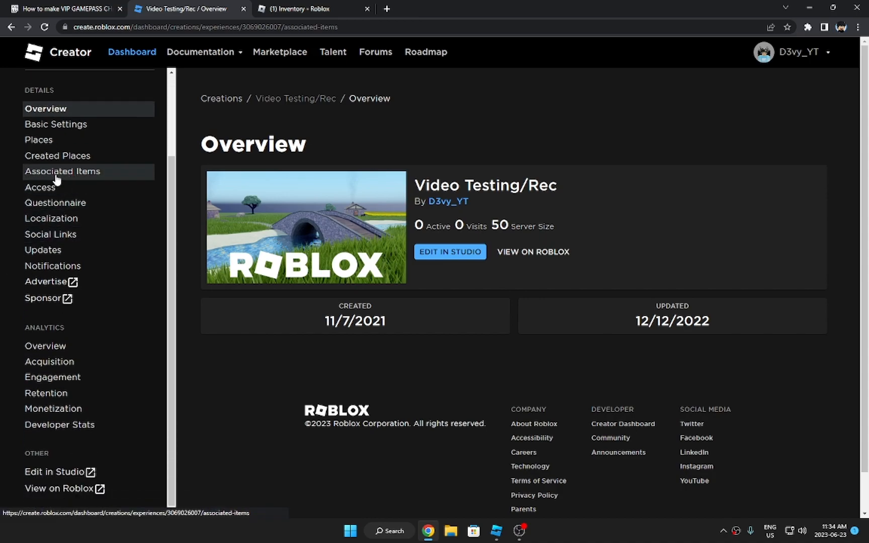
left_click(63, 172)
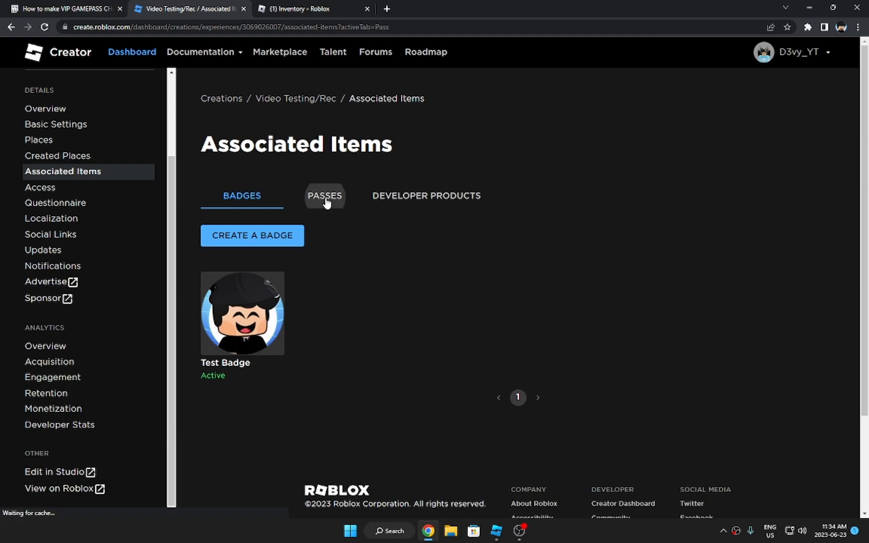
left_click(324, 196)
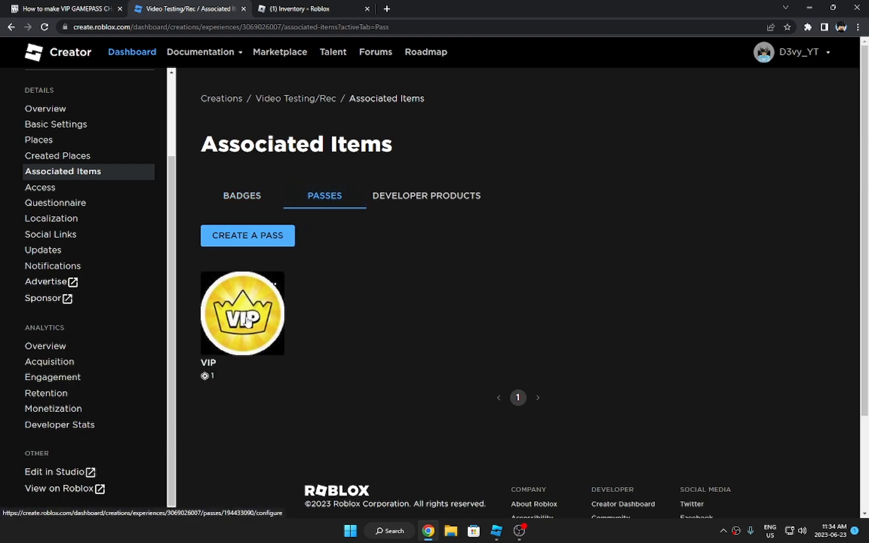
mouse_move(254, 373)
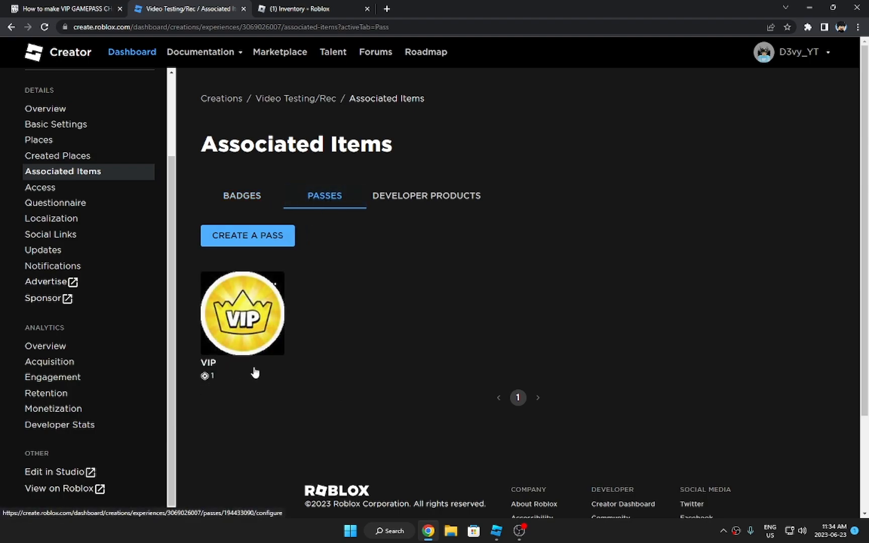
mouse_move(248, 236)
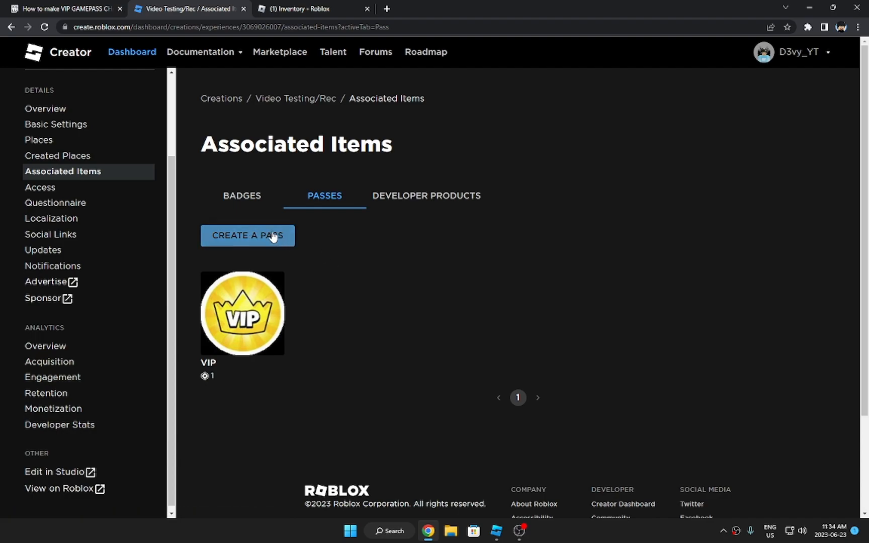
left_click(247, 235)
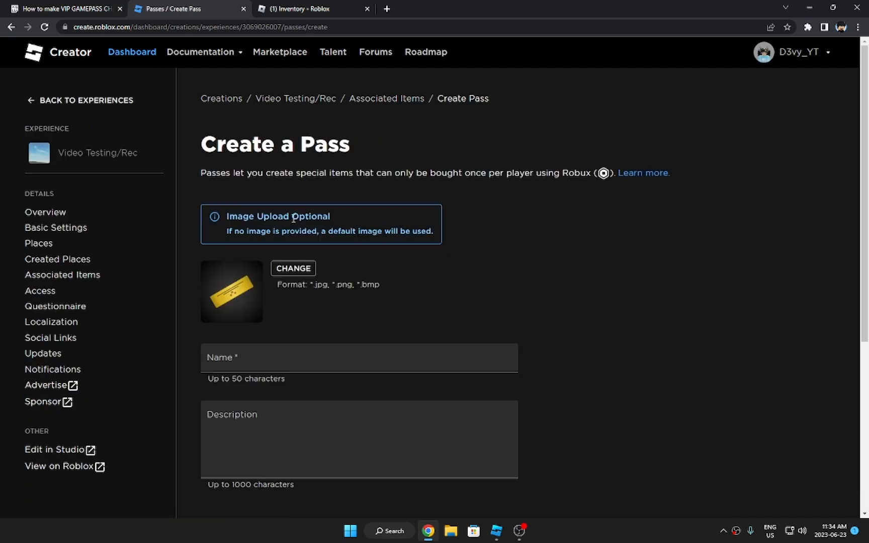
scroll("down", 3)
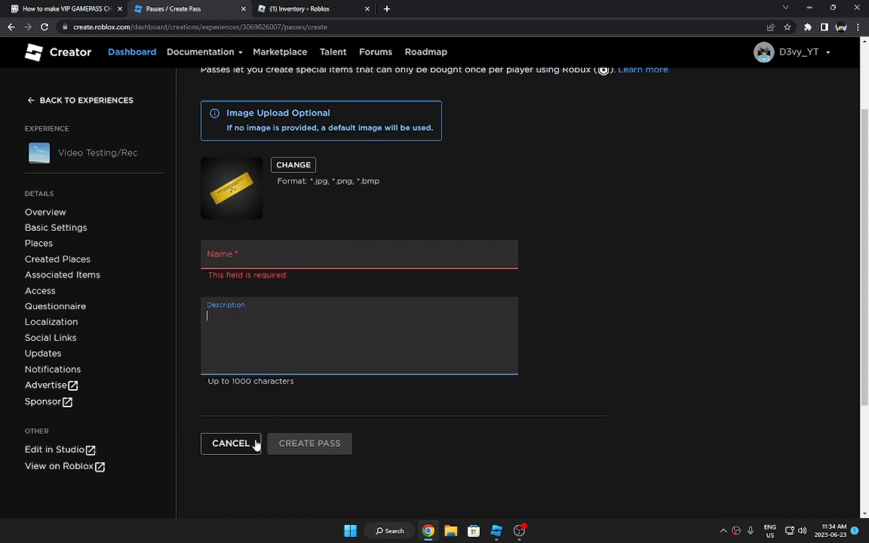
mouse_move(235, 208)
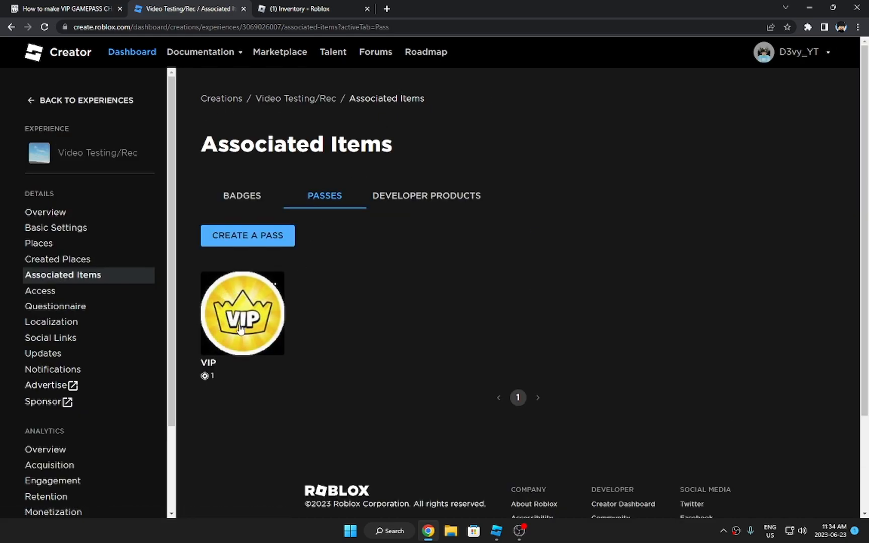
Open the VIP pass's settings and view its Sales page at 1 Robux.
left_click(242, 312)
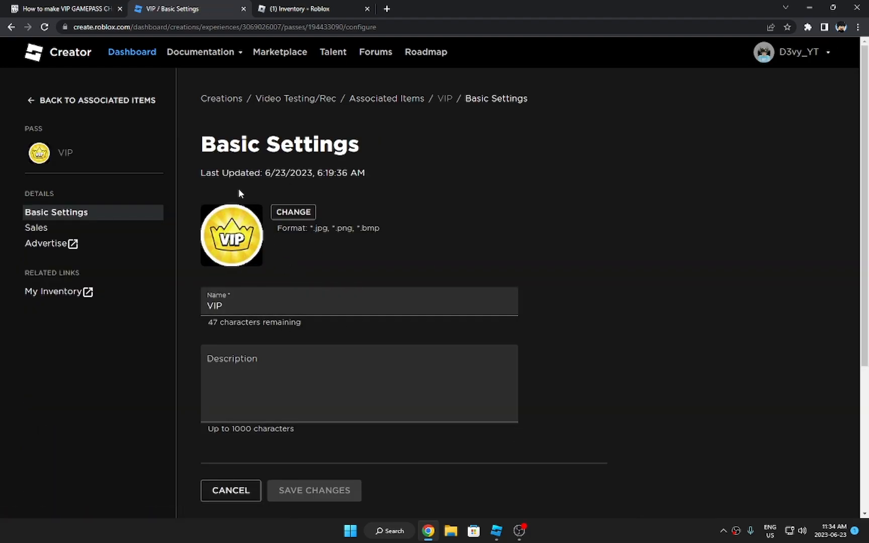
mouse_move(217, 266)
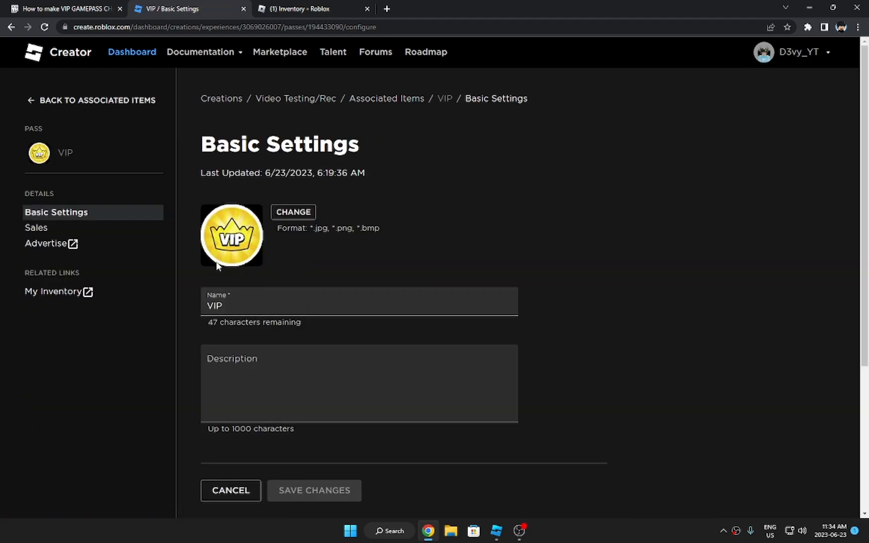
left_click(37, 227)
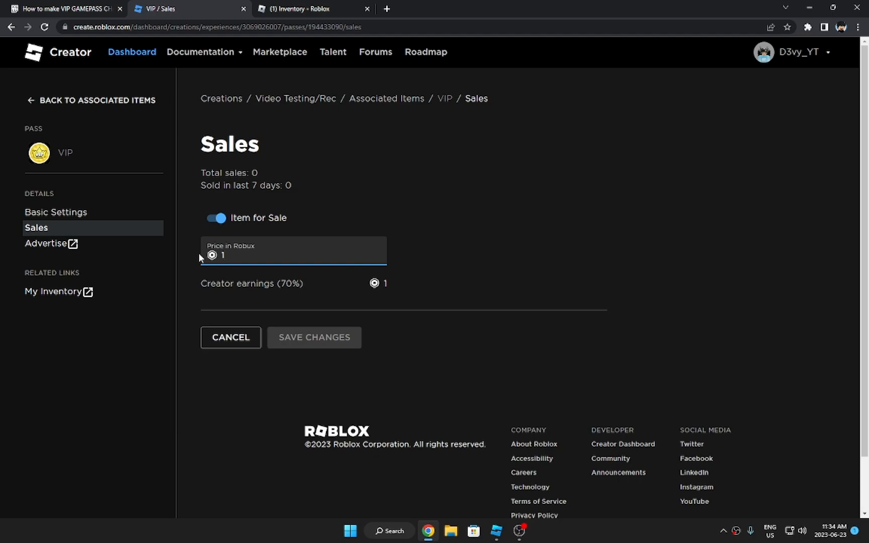
mouse_move(323, 346)
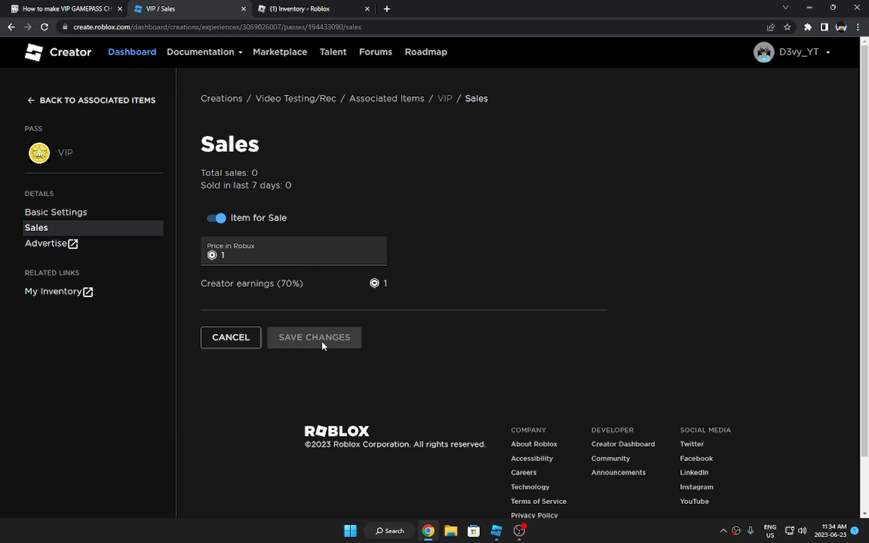
mouse_move(113, 257)
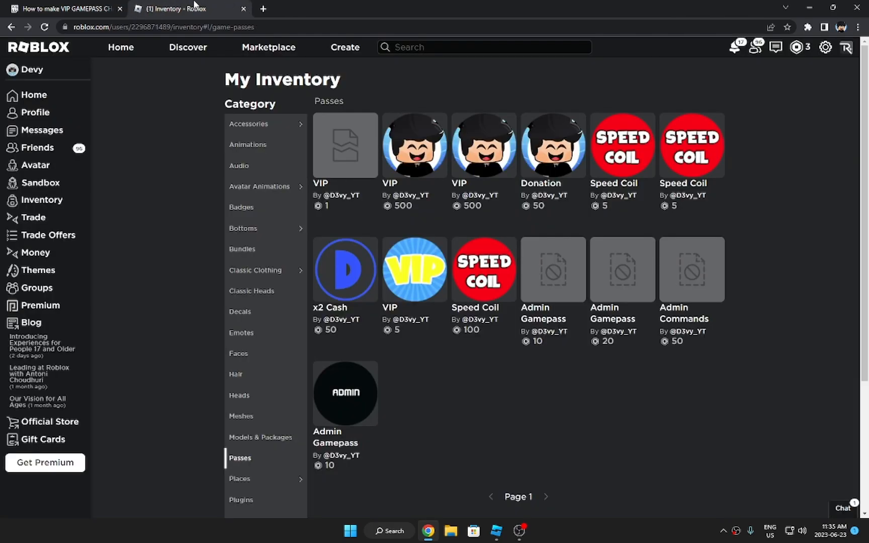
mouse_move(42, 200)
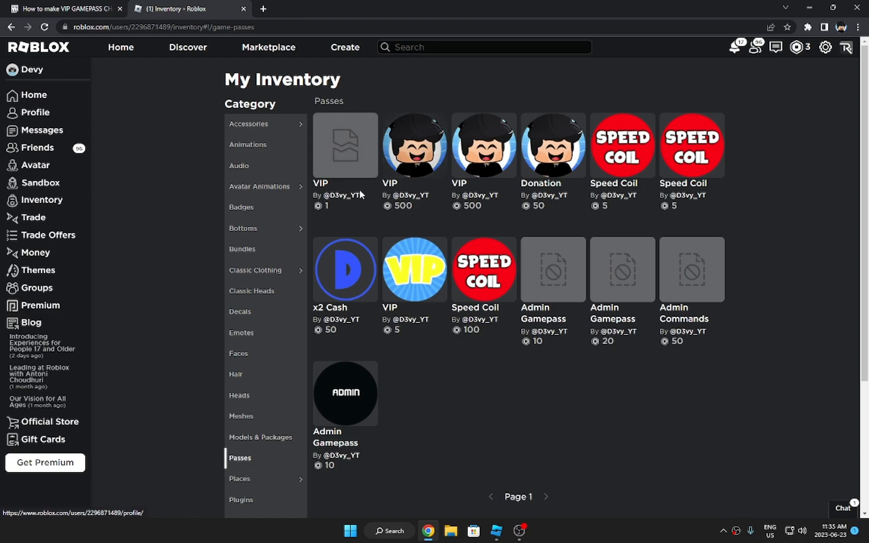
Open the 1-Robux VIP pass from the inventory's Passes category.
left_click(344, 145)
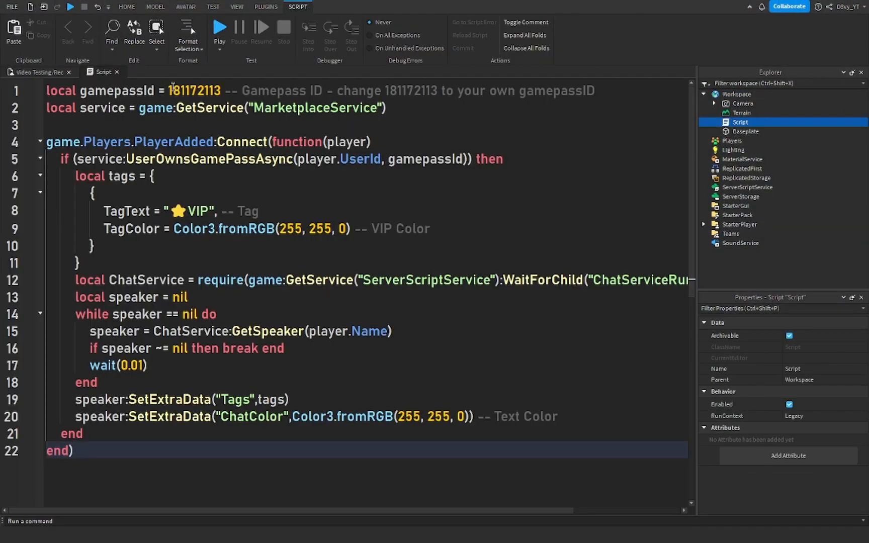
Replace the old gamepass ID on line 1 with 194433090.
right_click(194, 91)
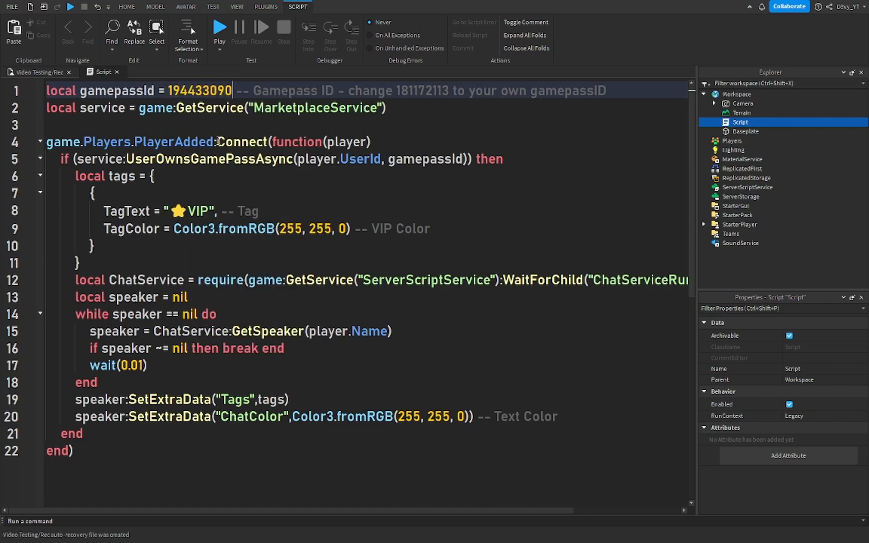
mouse_move(117, 72)
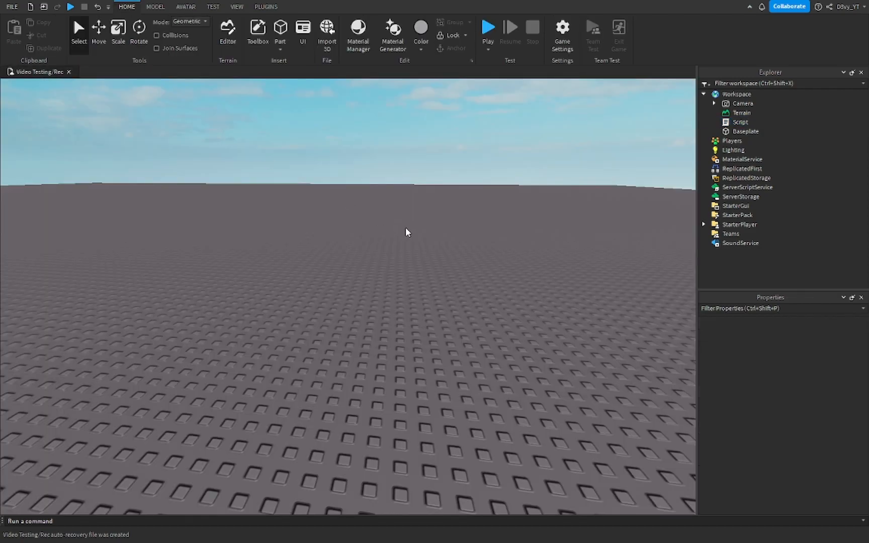
left_click(487, 27)
type("Subscri")
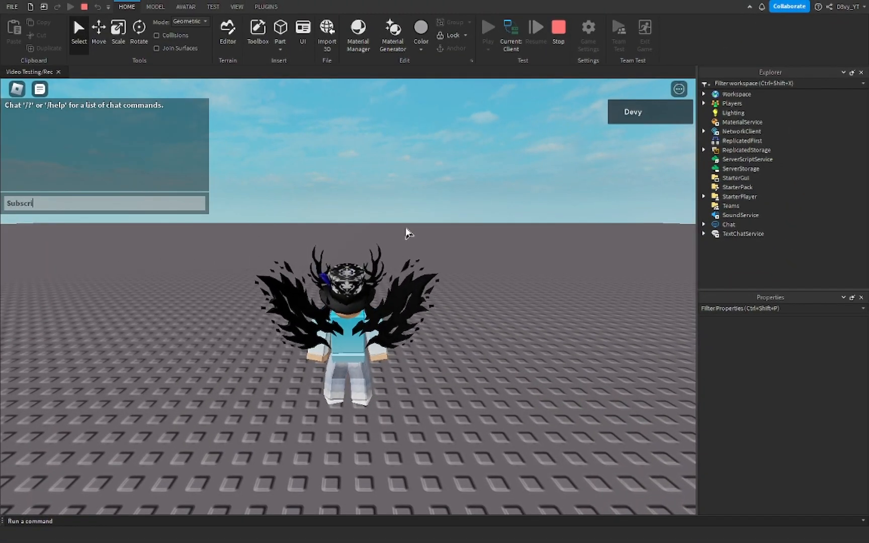
key("Return")
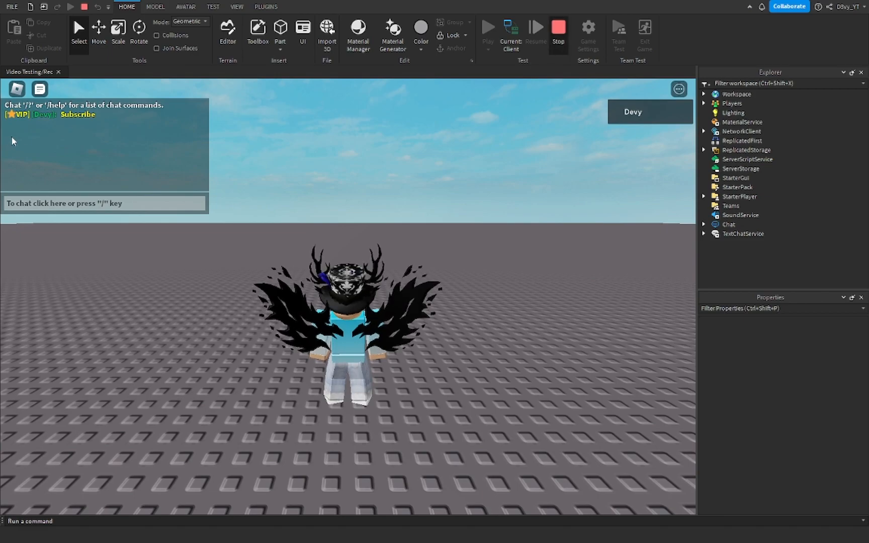
left_click(558, 27)
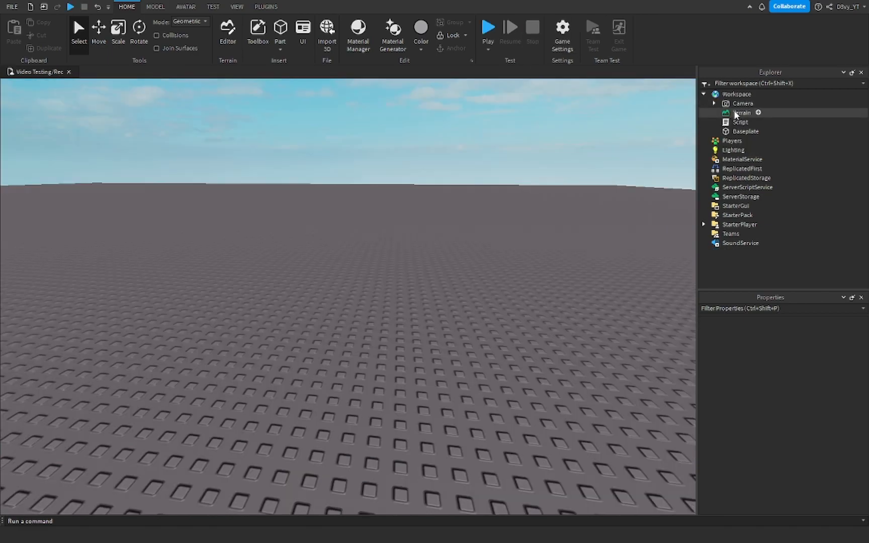
Reopen Script and confirm the tag and chat text colours stay yellow (255, 255, 0).
double_click(740, 122)
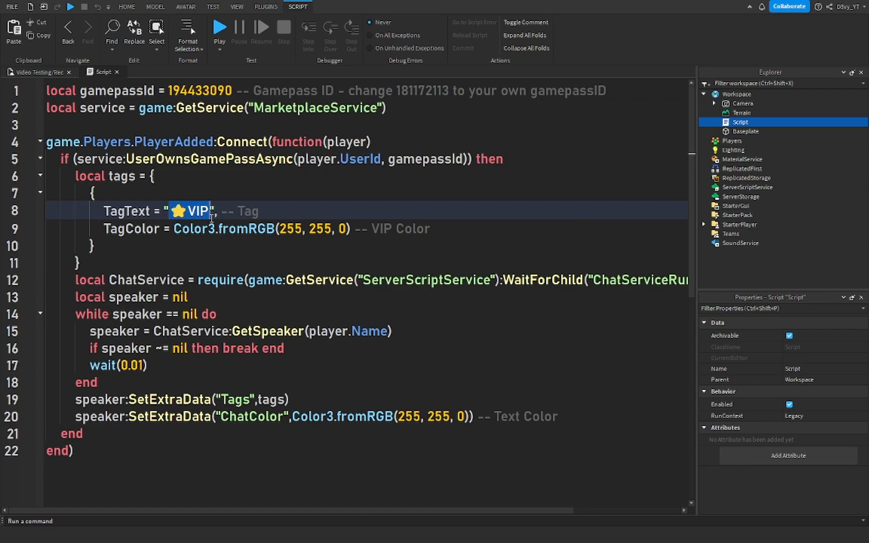
mouse_move(381, 228)
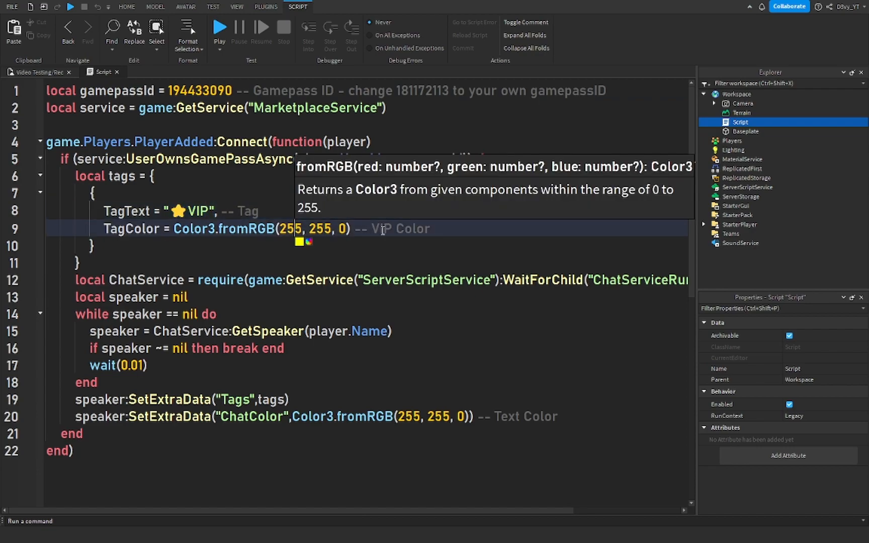
left_click(298, 242)
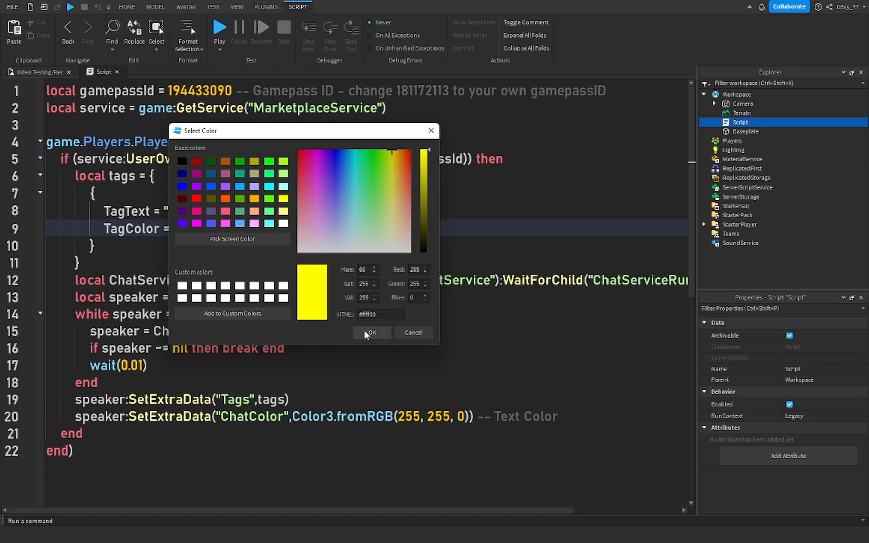
left_click(372, 332)
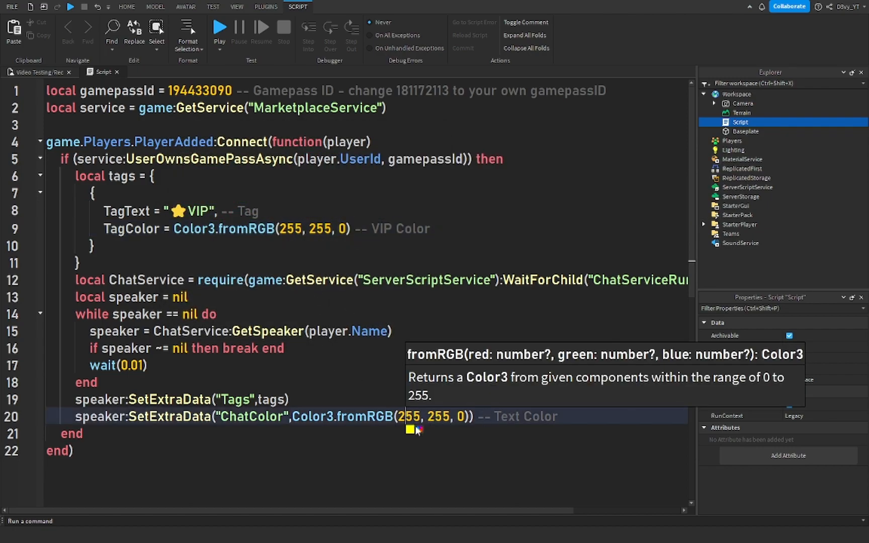
left_click(411, 430)
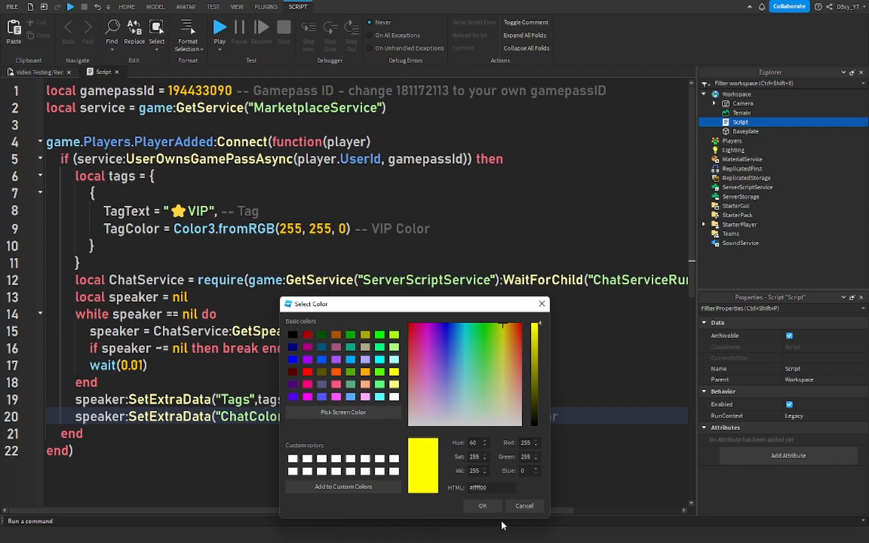
left_click(482, 506)
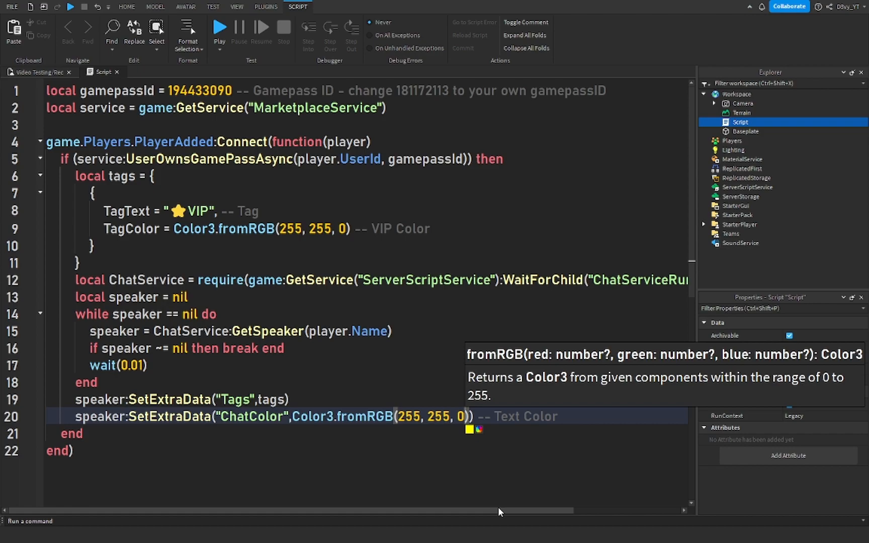
mouse_move(464, 447)
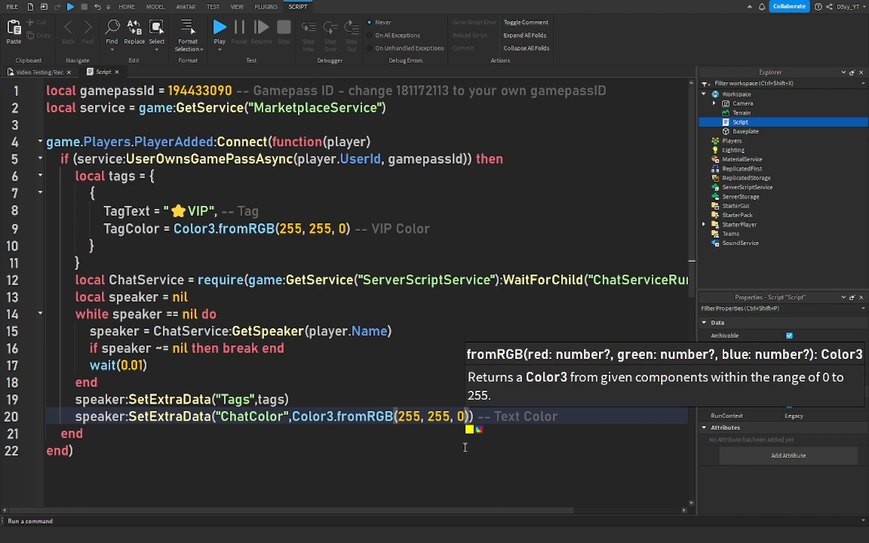